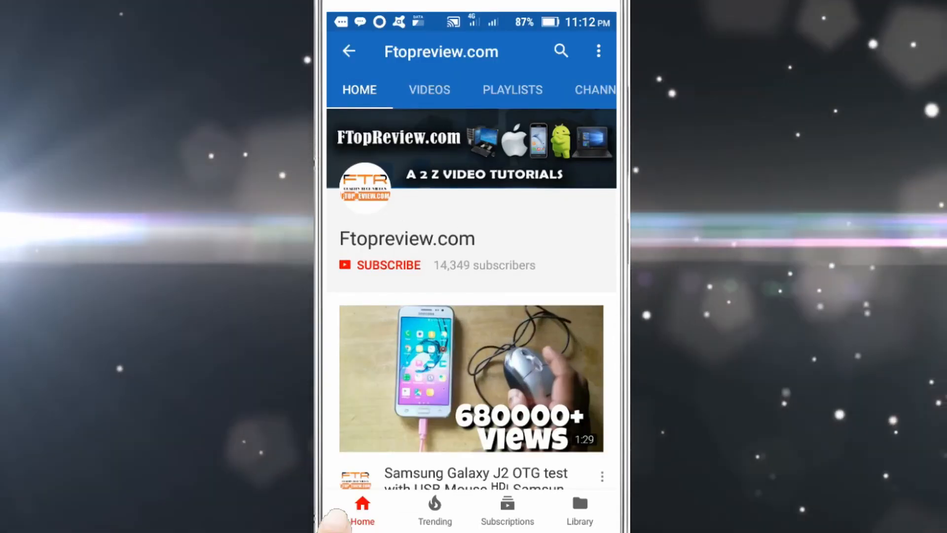
Open the YouTube home page from its shortcut.
{"action": "left_click", "coordinate": [388, 264]}
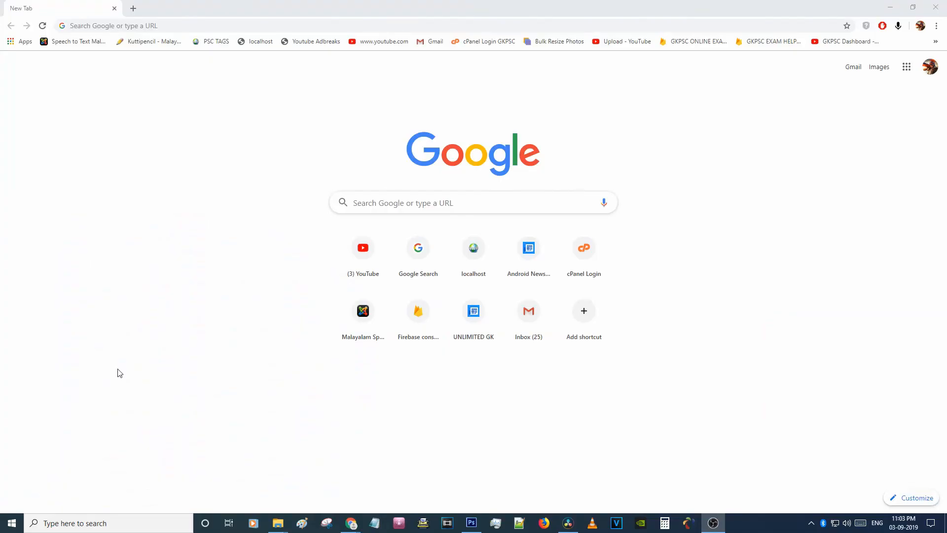
{"action": "mouse_move", "coordinate": [317, 342]}
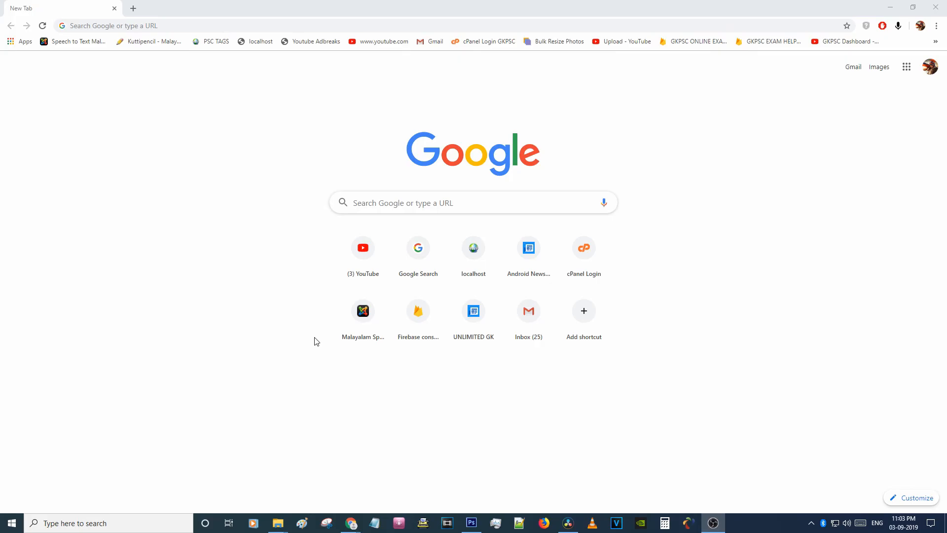
{"action": "mouse_move", "coordinate": [313, 339]}
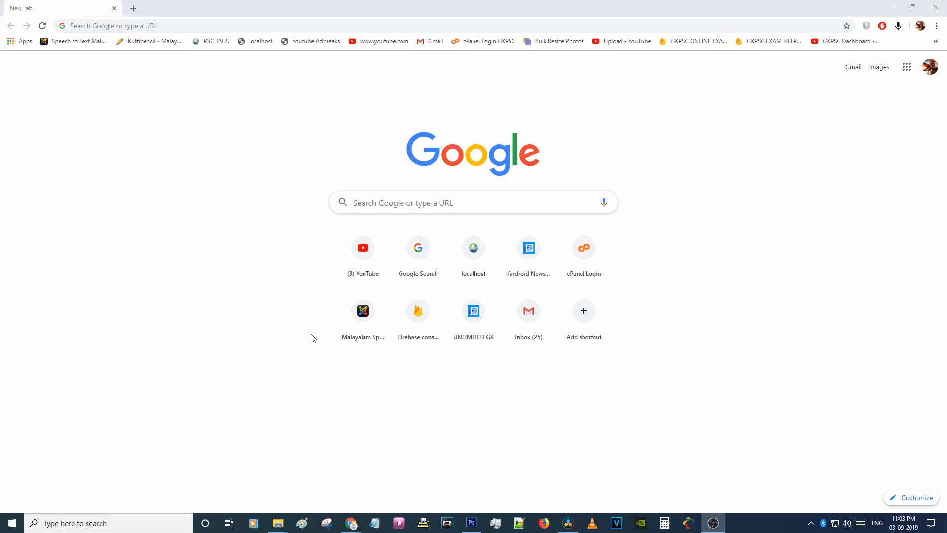
{"action": "mouse_move", "coordinate": [363, 248]}
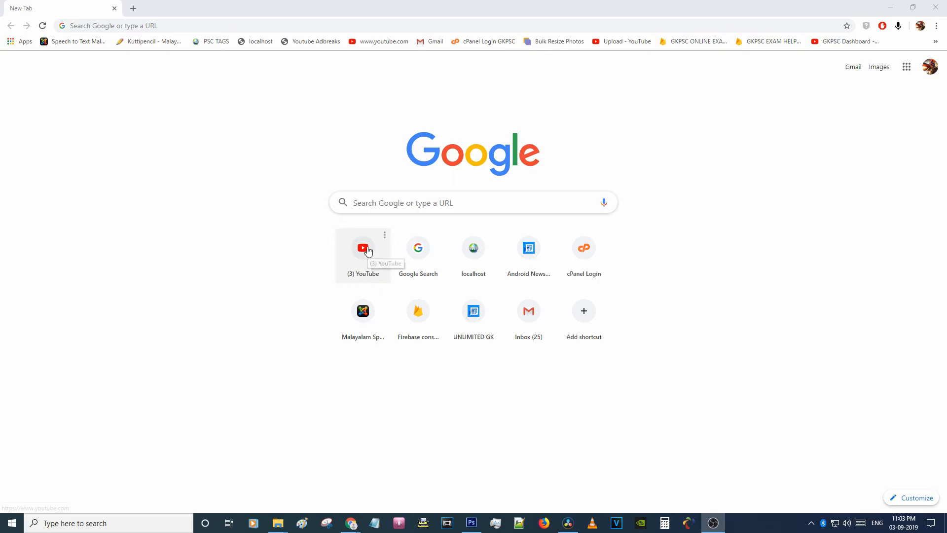
{"action": "left_click", "coordinate": [363, 247]}
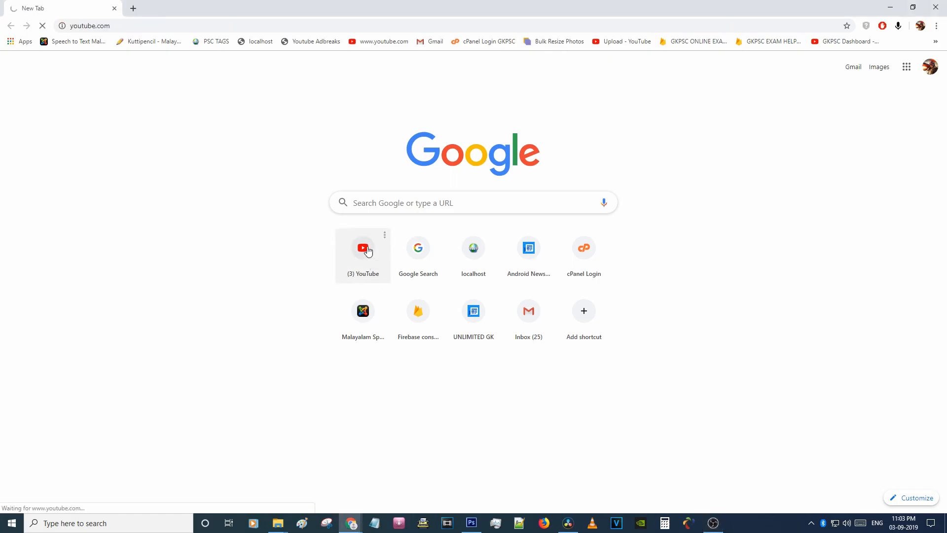
{"action": "left_click", "coordinate": [363, 248]}
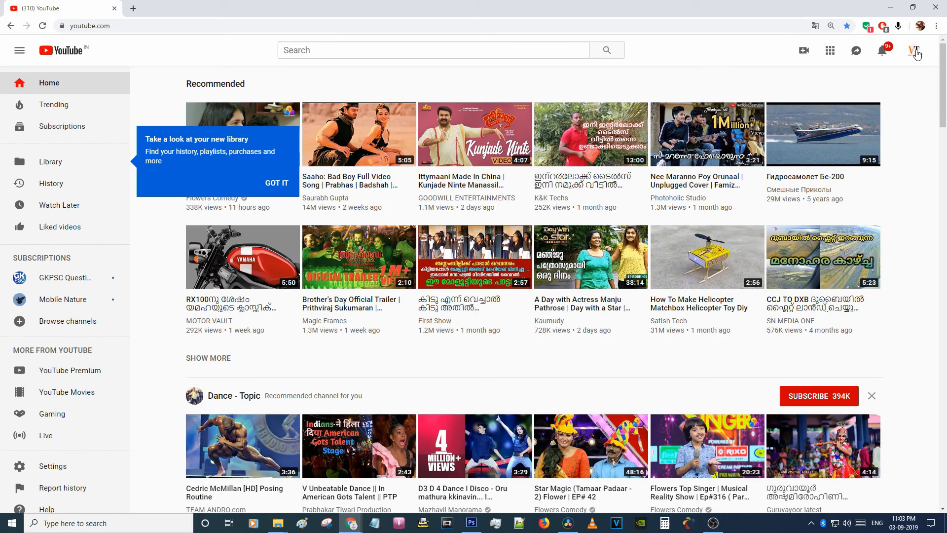
Launch YouTube Studio (beta) from the account avatar menu.
{"action": "left_click", "coordinate": [915, 50]}
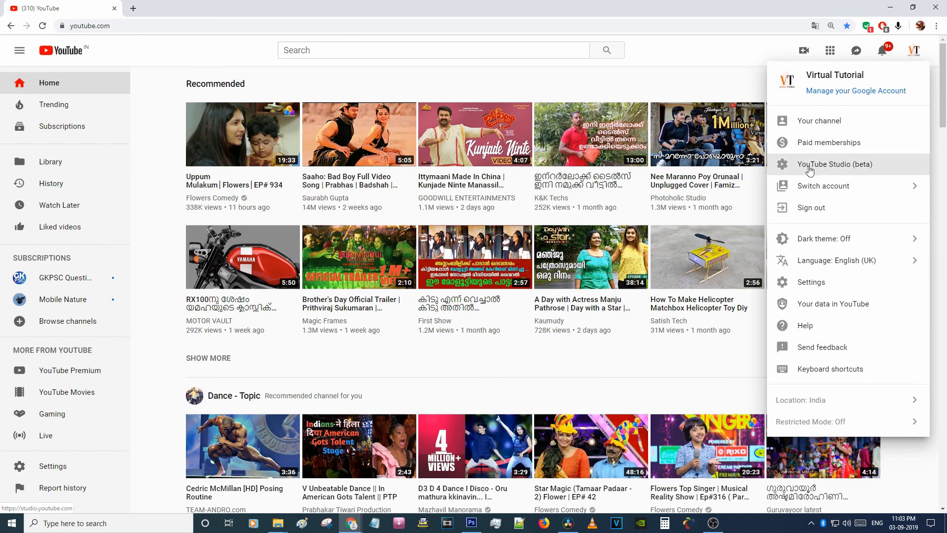
{"action": "left_click", "coordinate": [834, 164]}
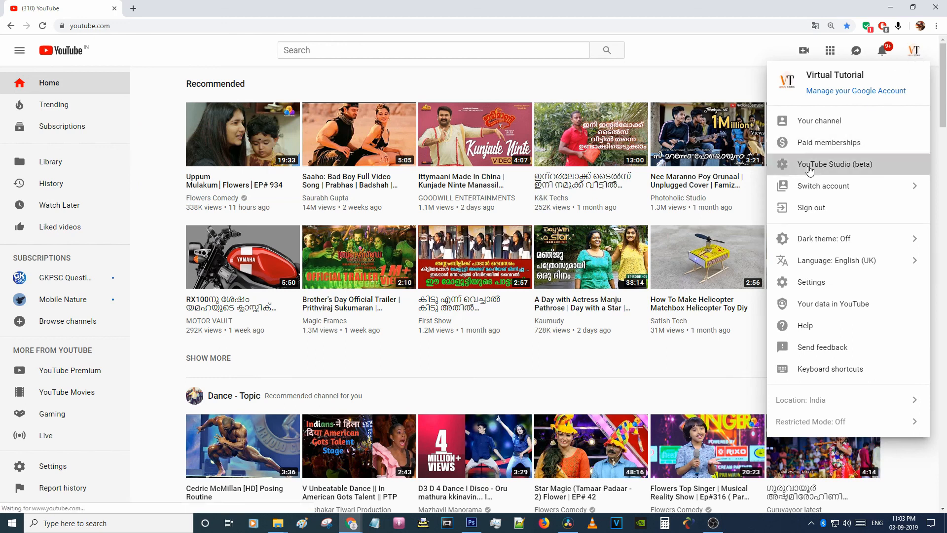
{"action": "left_click", "coordinate": [834, 164]}
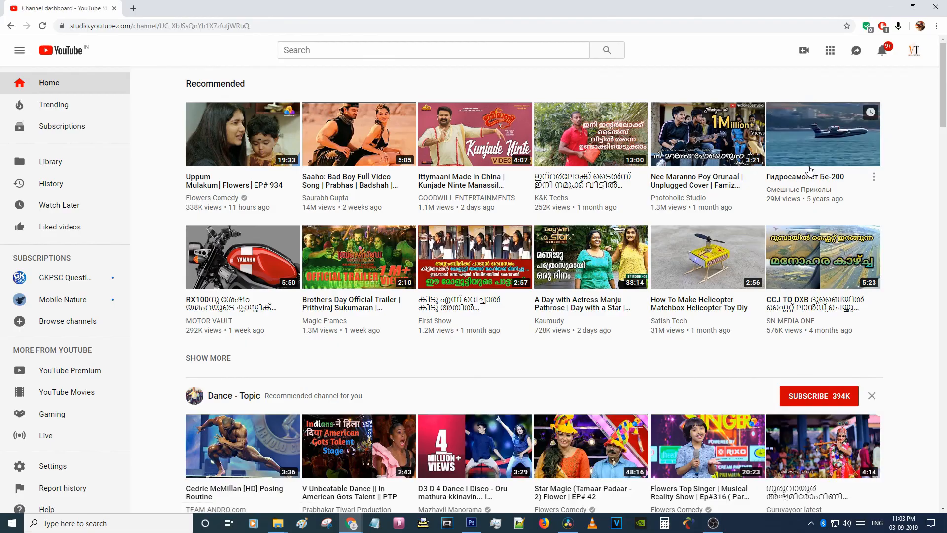
Switch to Creator Studio Classic and skip the feedback survey.
{"action": "left_click", "coordinate": [914, 50]}
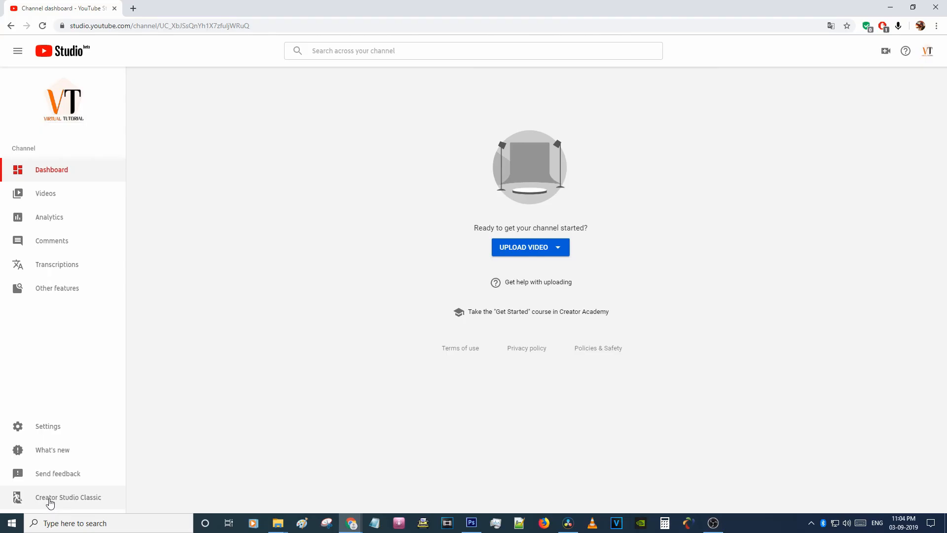
{"action": "mouse_move", "coordinate": [71, 504]}
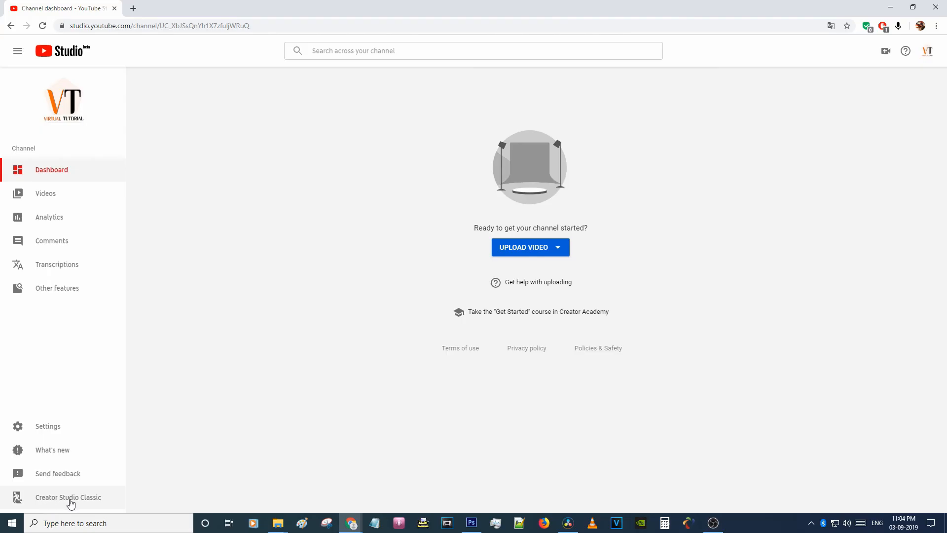
{"action": "left_click", "coordinate": [68, 498]}
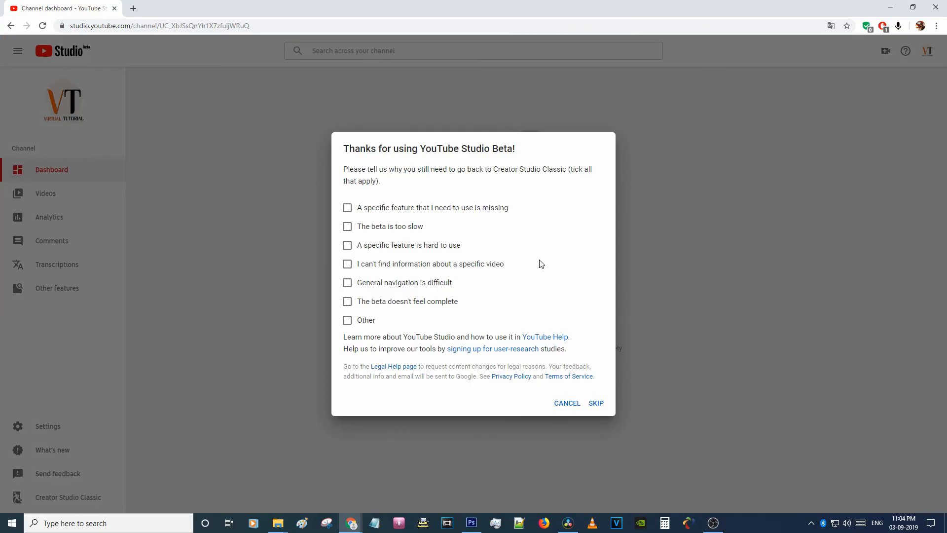
{"action": "mouse_move", "coordinate": [596, 403]}
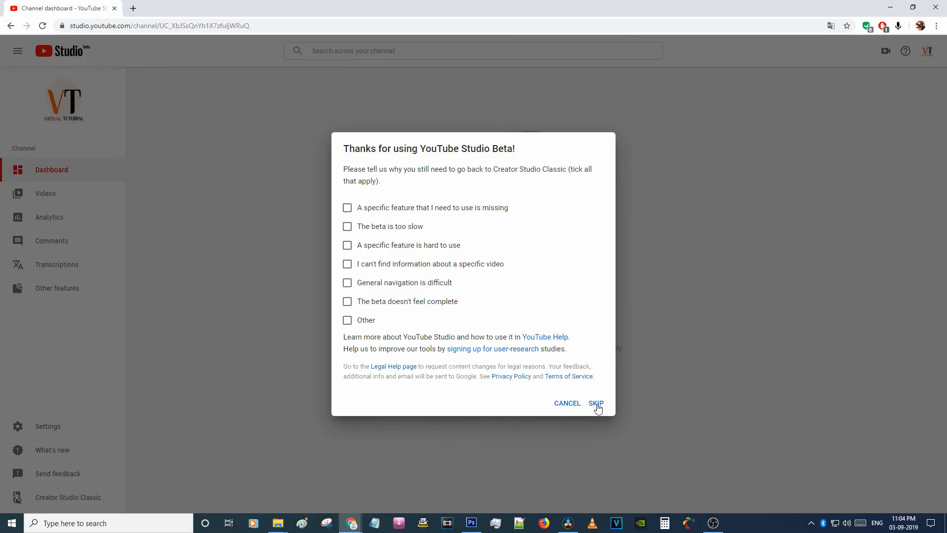
{"action": "left_click", "coordinate": [596, 403]}
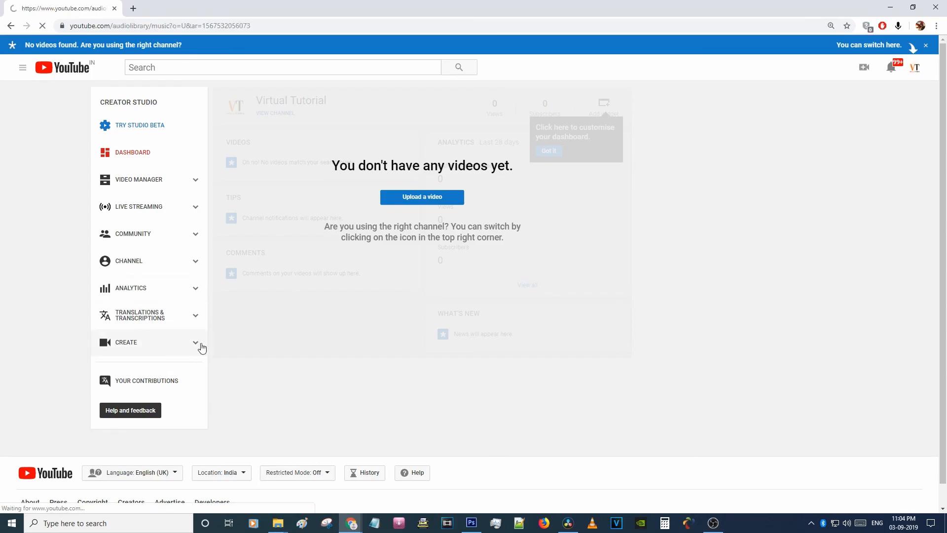
Open the Audio Library under Create and search the free music for 'mozart'.
{"action": "left_click", "coordinate": [134, 343]}
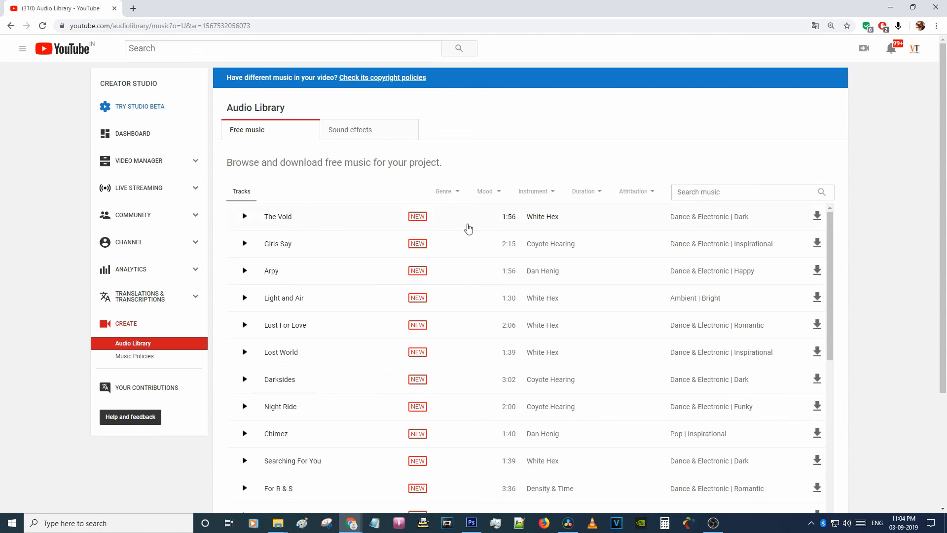
{"action": "left_click", "coordinate": [751, 191]}
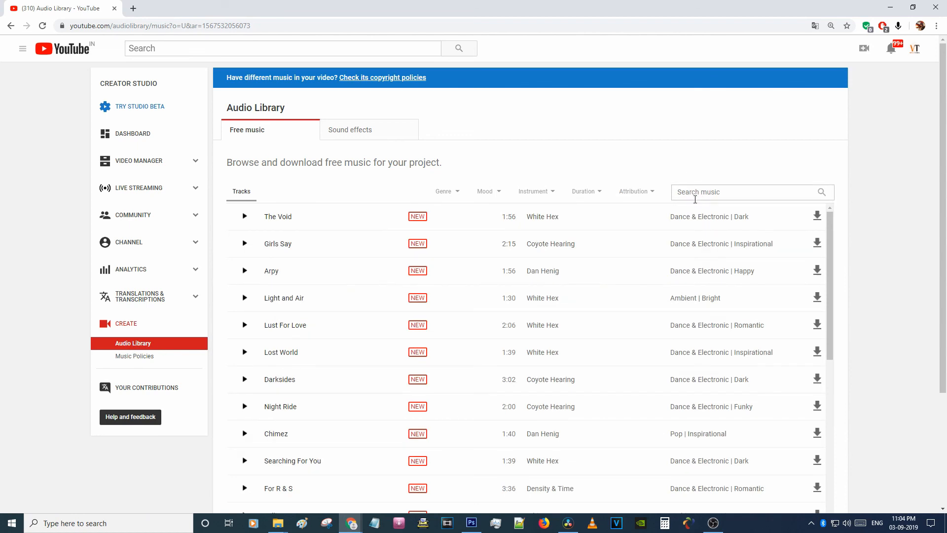
{"action": "type", "text": "m"}
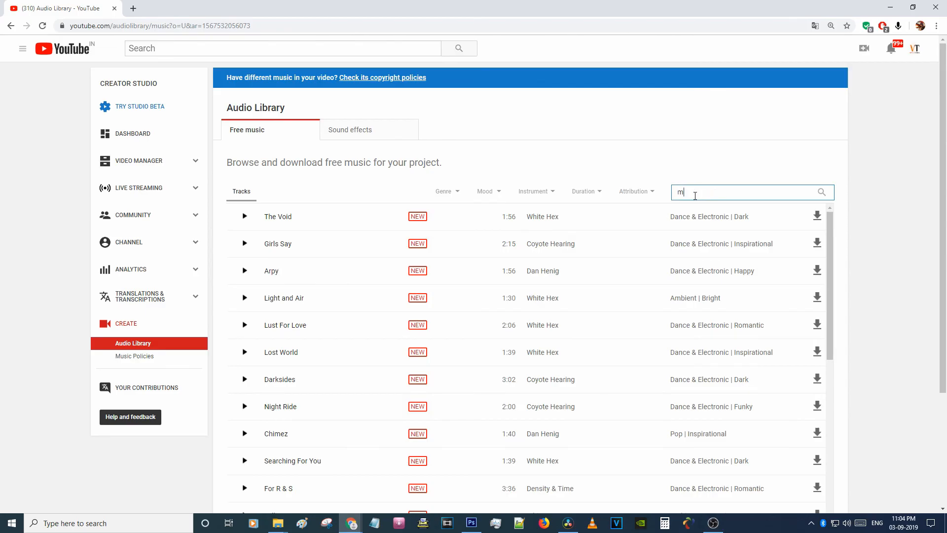
{"action": "type", "text": "ozart"}
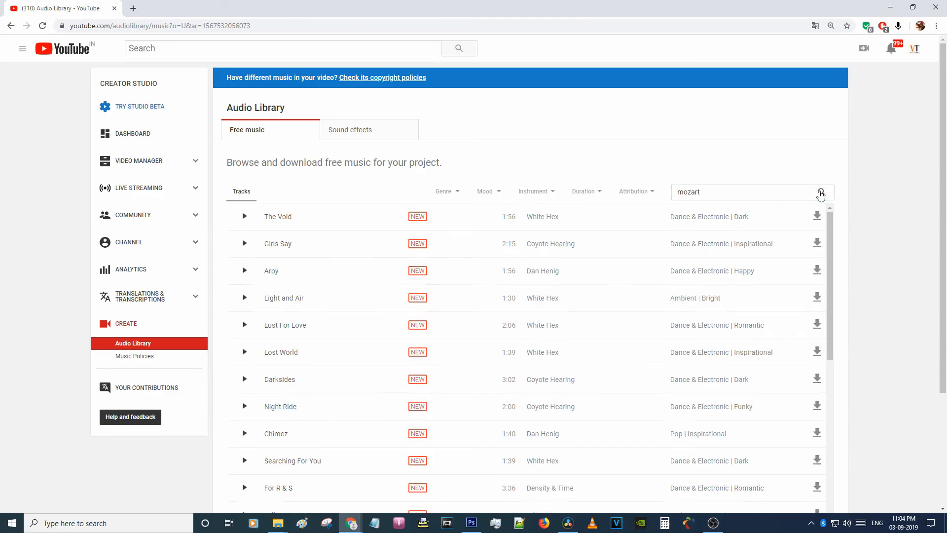
Run the mozart search and download Eine Kleine Nachtmusik (by Mozart) as MP3.
{"action": "left_click", "coordinate": [820, 192]}
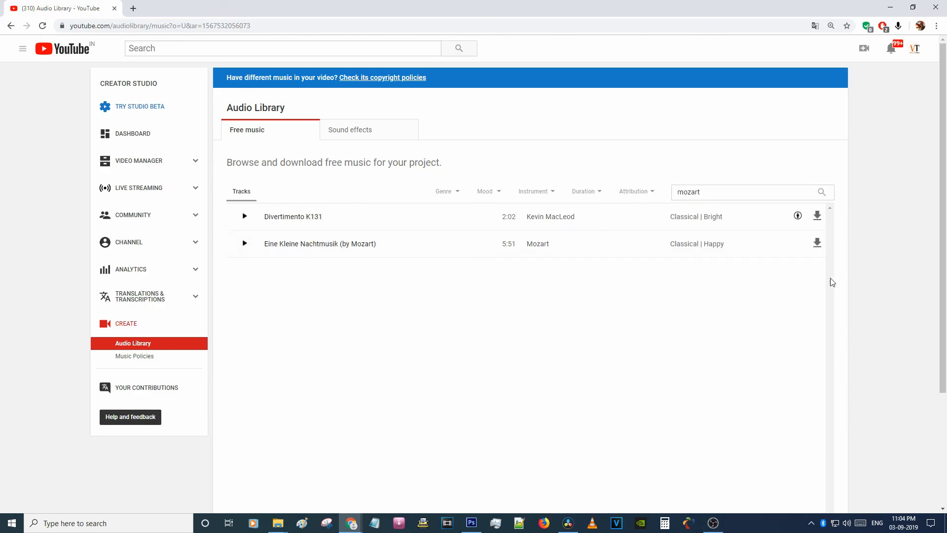
{"action": "mouse_move", "coordinate": [817, 243]}
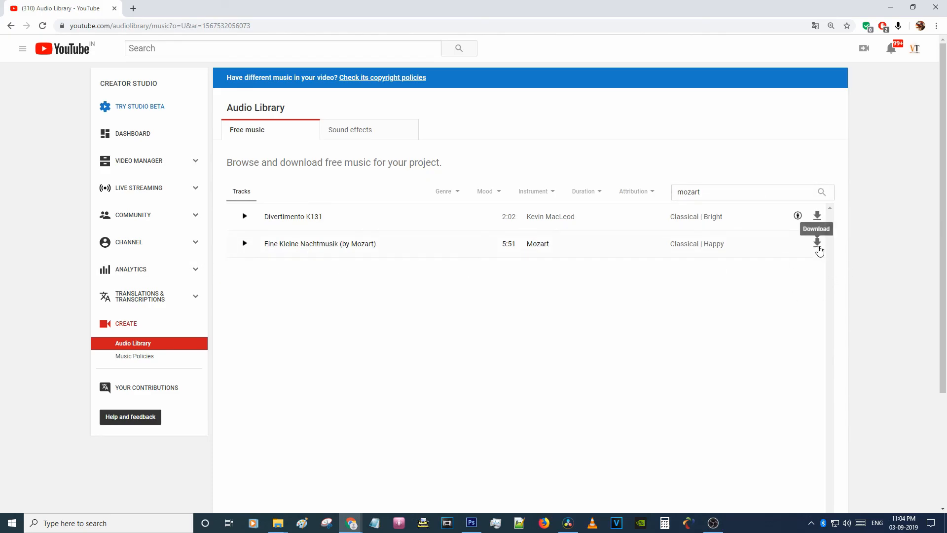
{"action": "left_click", "coordinate": [817, 243]}
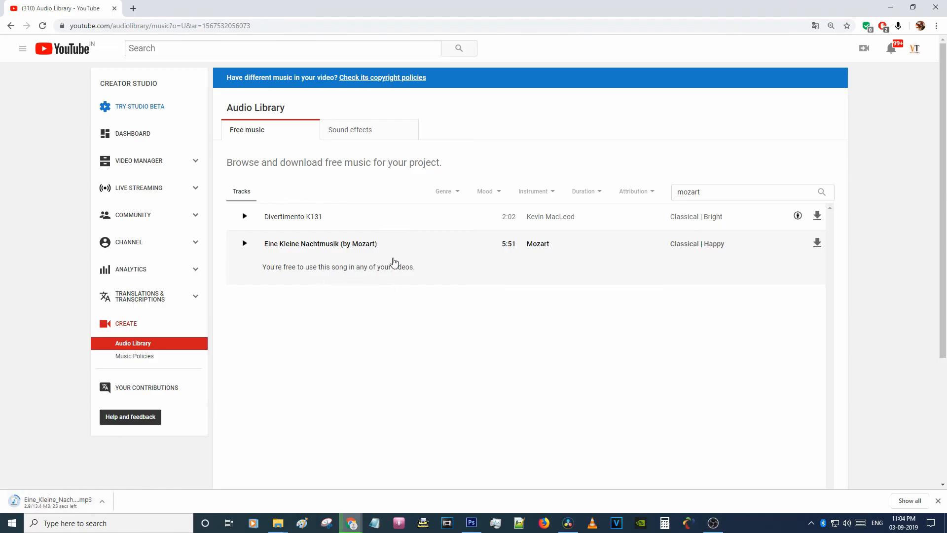
{"action": "mouse_move", "coordinate": [383, 252]}
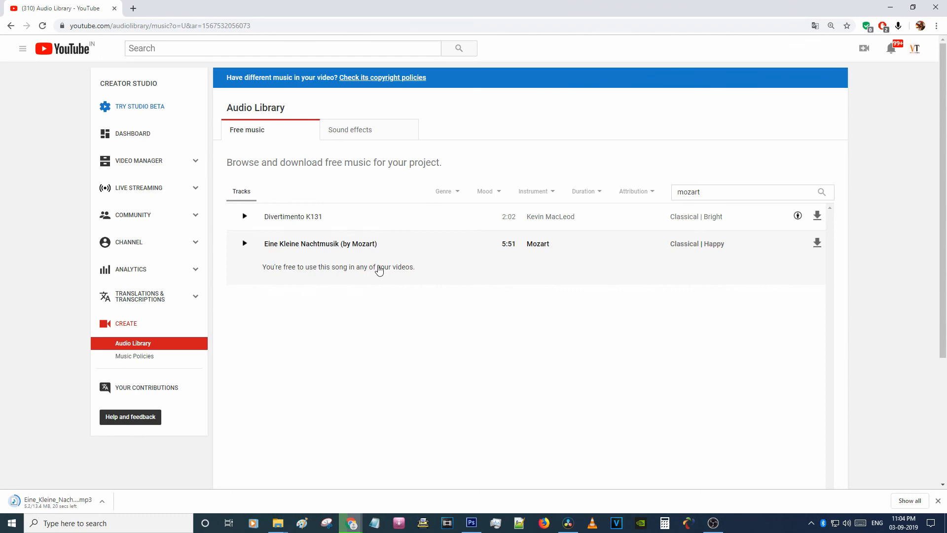
{"action": "mouse_move", "coordinate": [350, 284]}
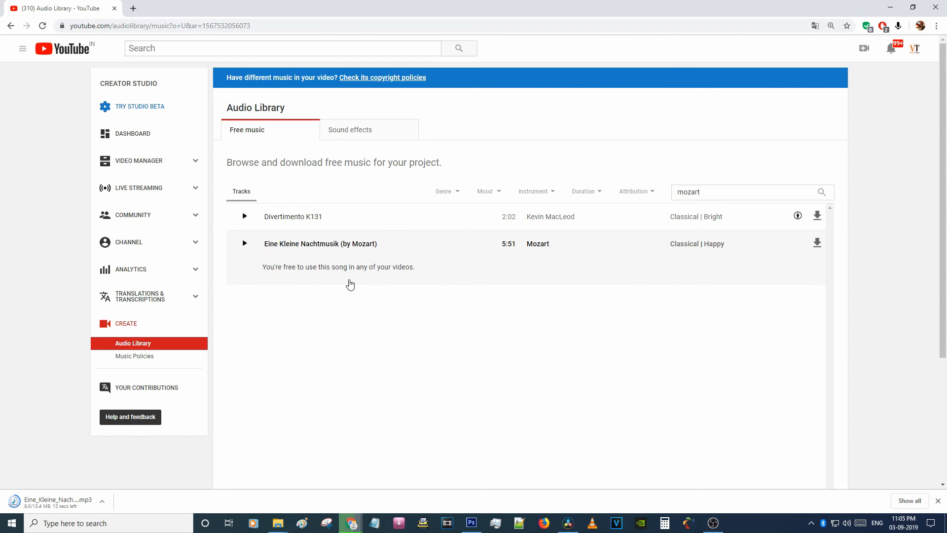